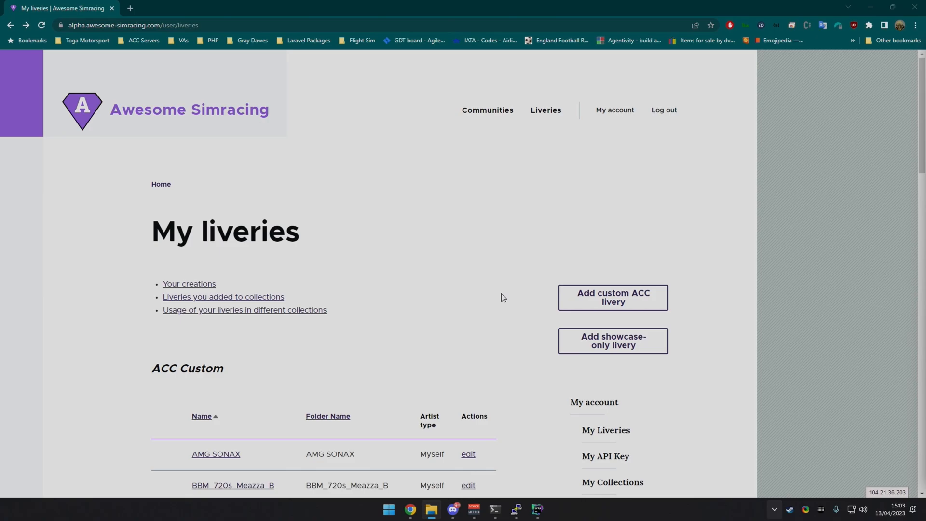
{"action": "mouse_move", "coordinate": [612, 297]}
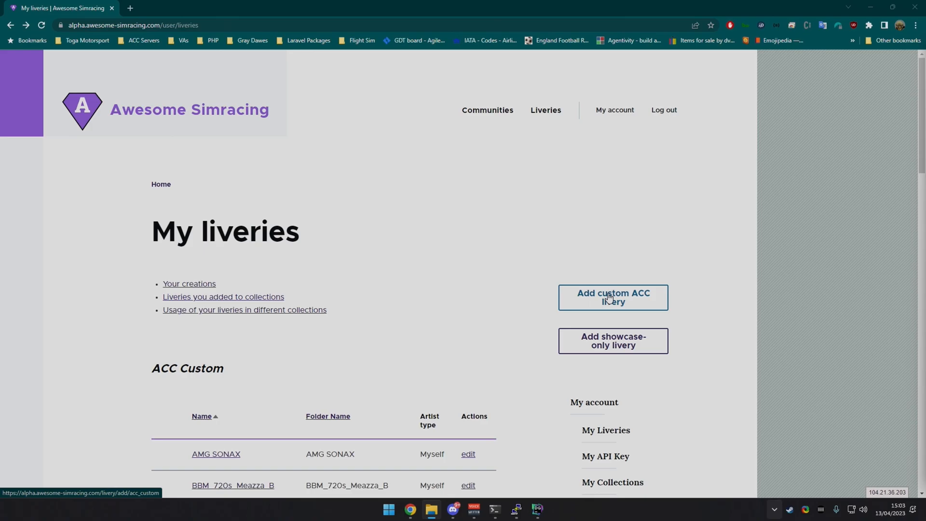
{"action": "mouse_move", "coordinate": [607, 301]}
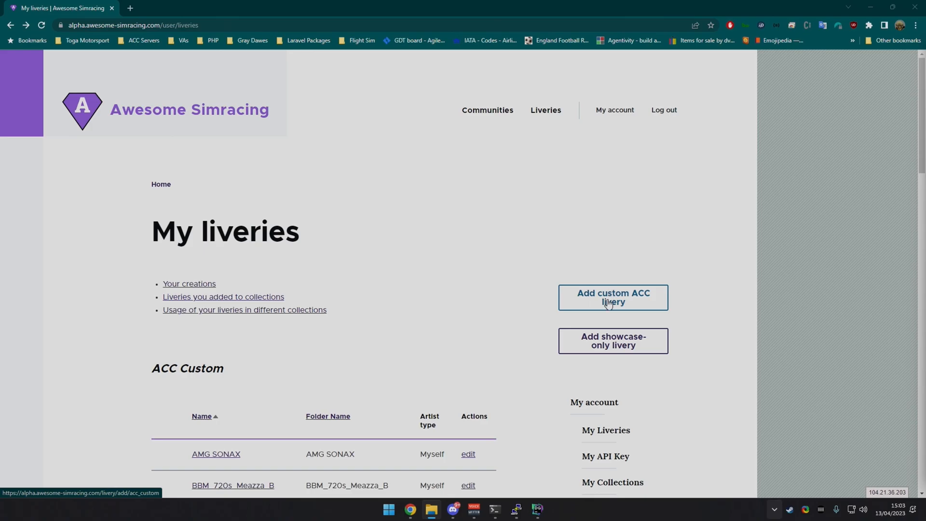
{"action": "mouse_move", "coordinate": [608, 315]}
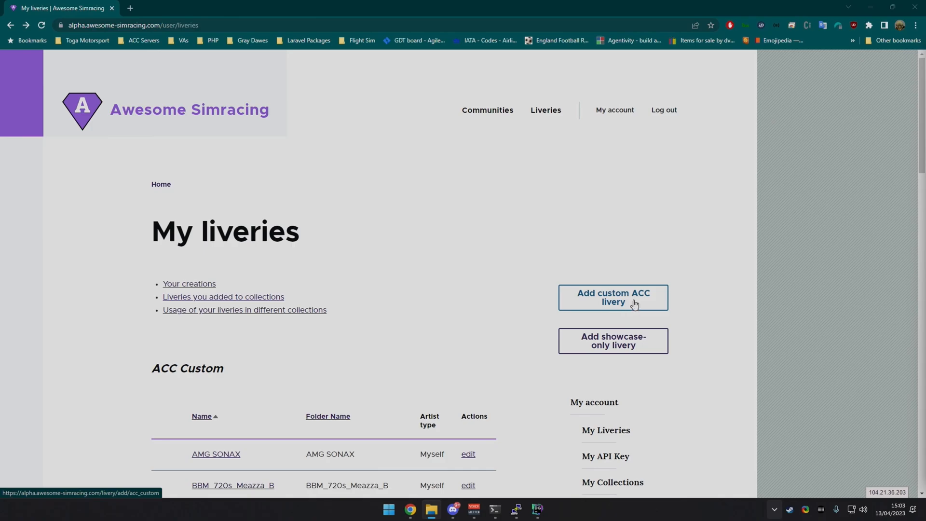
Begin a new custom ACC livery titled DB_102_Walkenhorst_Motorsport_N24_2022
{"action": "left_click", "coordinate": [612, 297]}
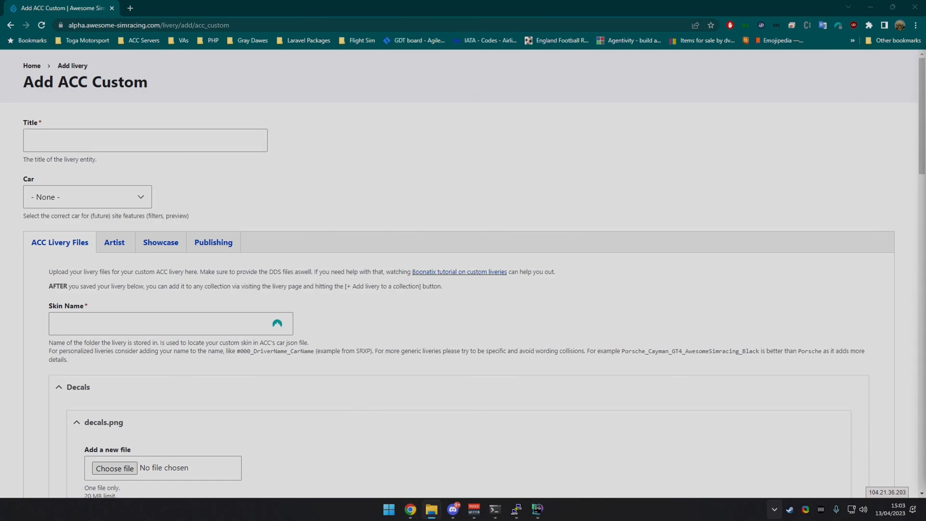
{"action": "left_click", "coordinate": [145, 139]}
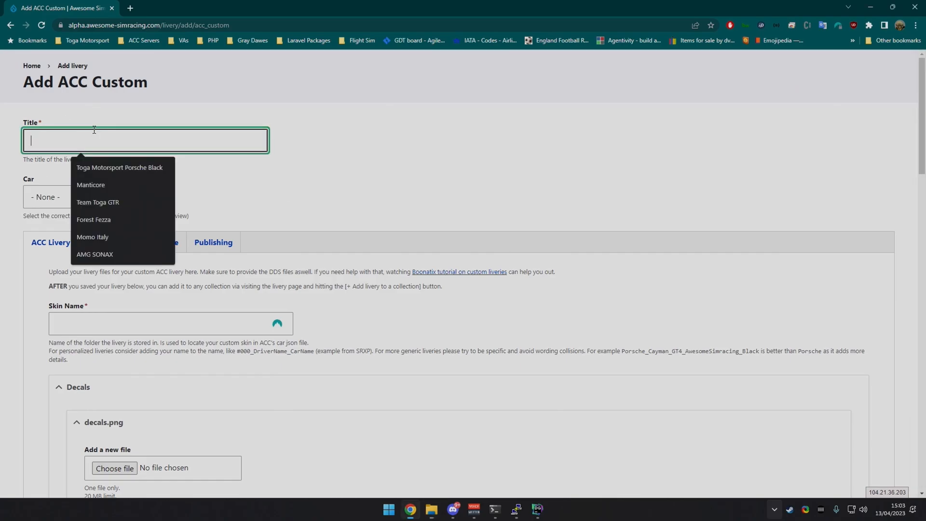
{"action": "type", "text": "DB_102_Walkenhorst_Motorsport_N24_2022"}
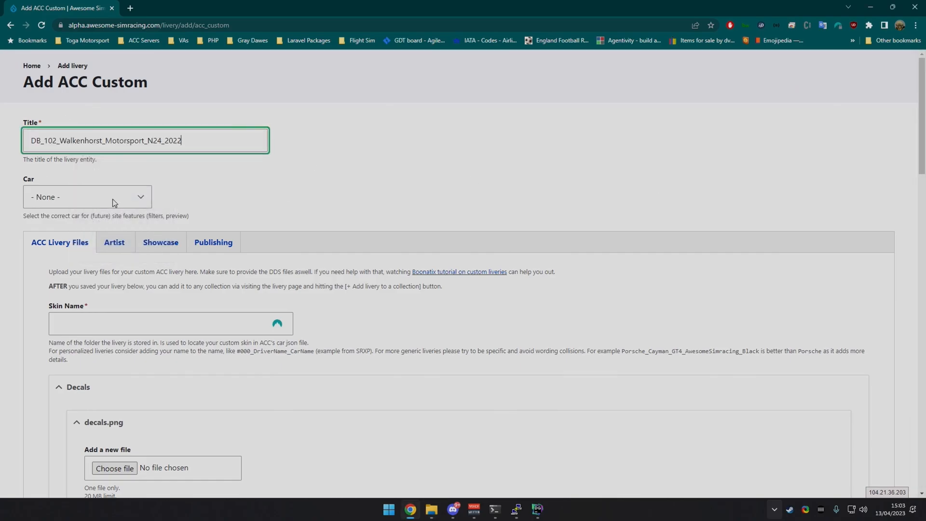
Set the livery's car to BMW M4 GT3
{"action": "left_click", "coordinate": [87, 196]}
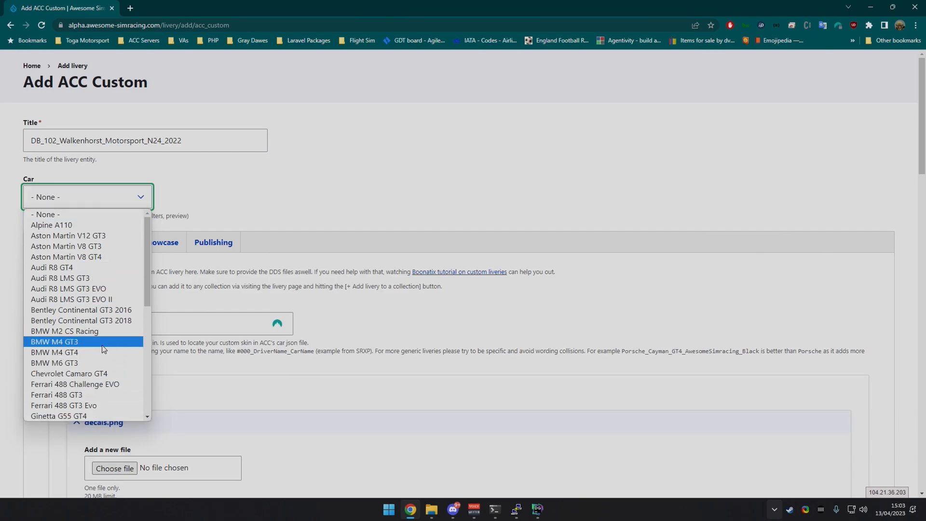
{"action": "left_click", "coordinate": [54, 342]}
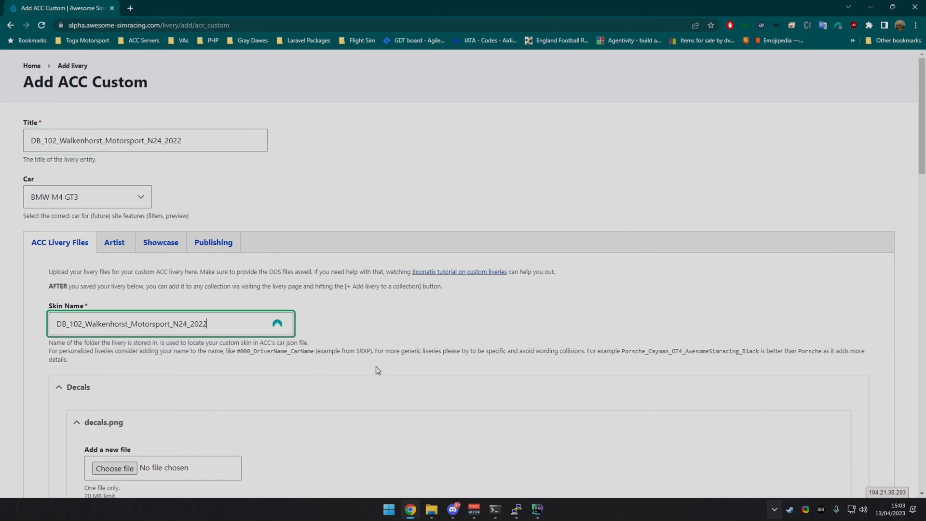
{"action": "scroll", "scroll_direction": "down", "scroll_amount": 3}
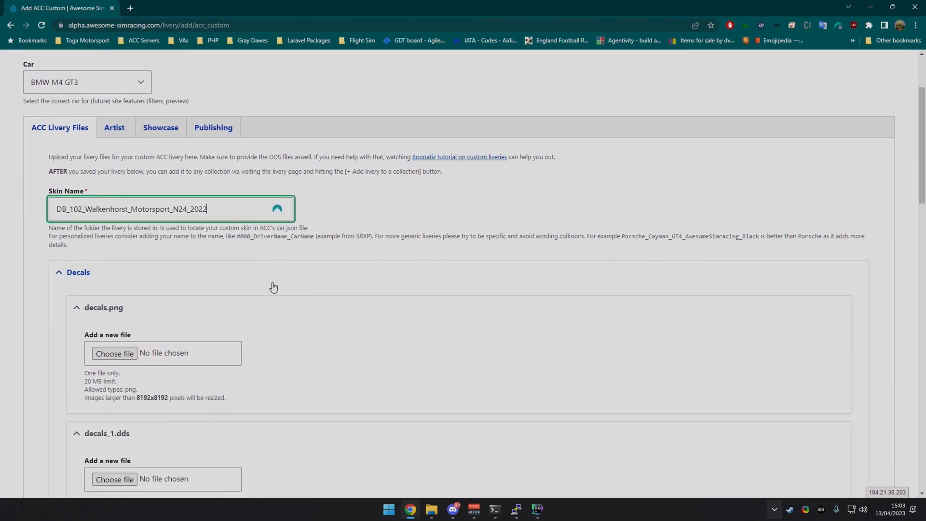
{"action": "scroll", "scroll_direction": "down", "scroll_amount": 3}
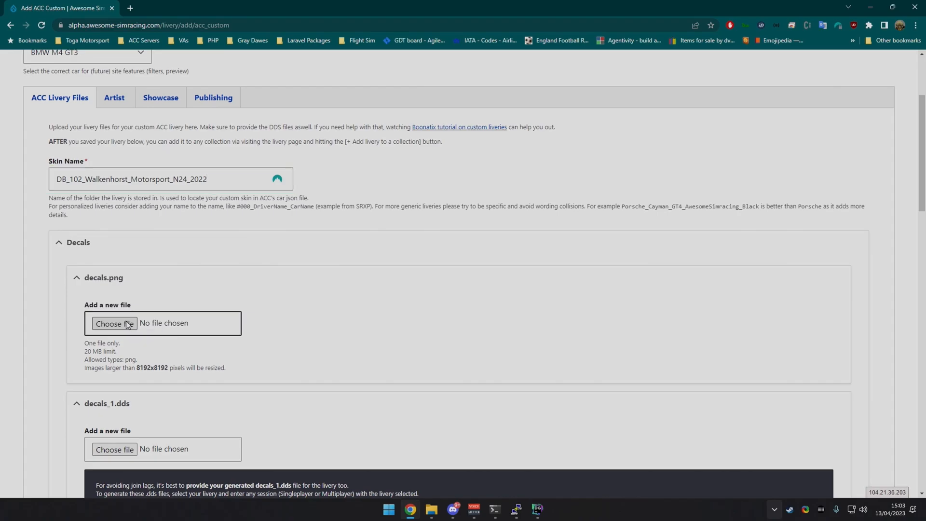
Attach decals.png from the SP_9_Walkenhorst_Motorsport_M4_GT3 folder as the decals image
{"action": "left_click", "coordinate": [114, 323]}
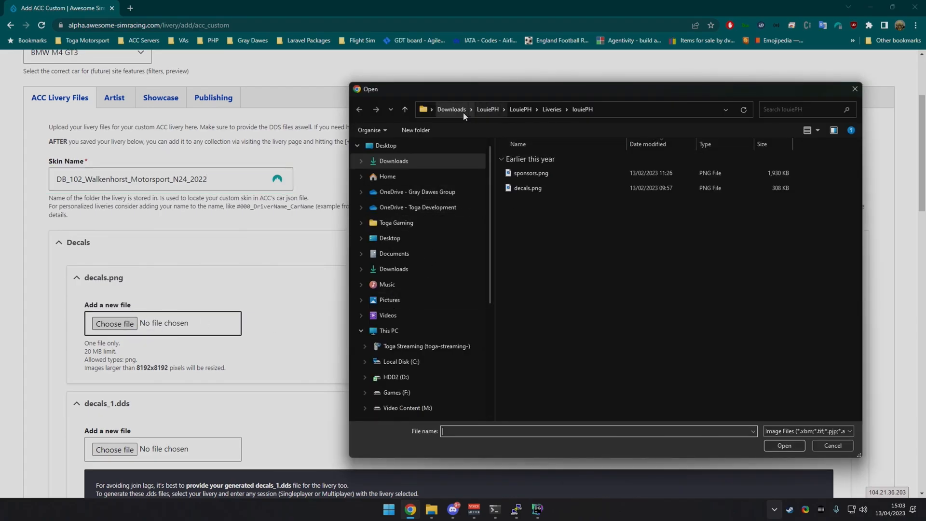
{"action": "left_click", "coordinate": [451, 109]}
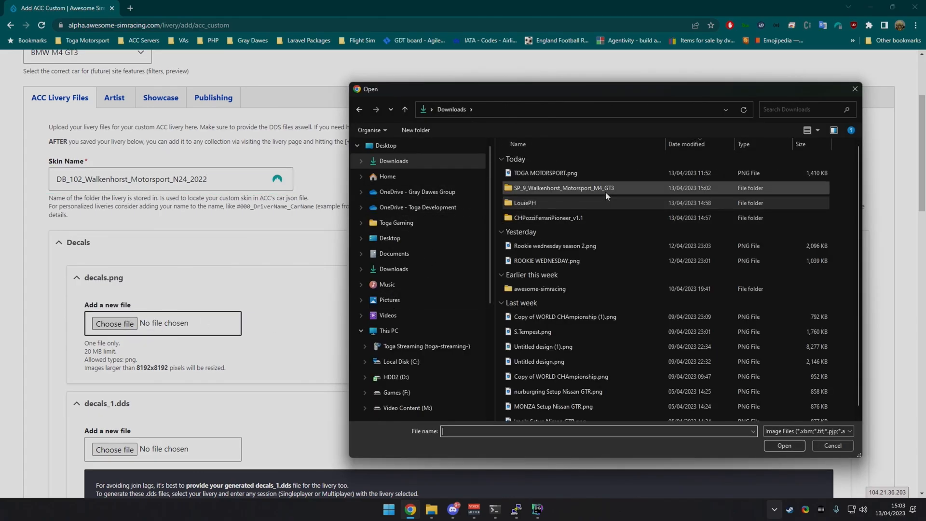
{"action": "double_click", "coordinate": [561, 188]}
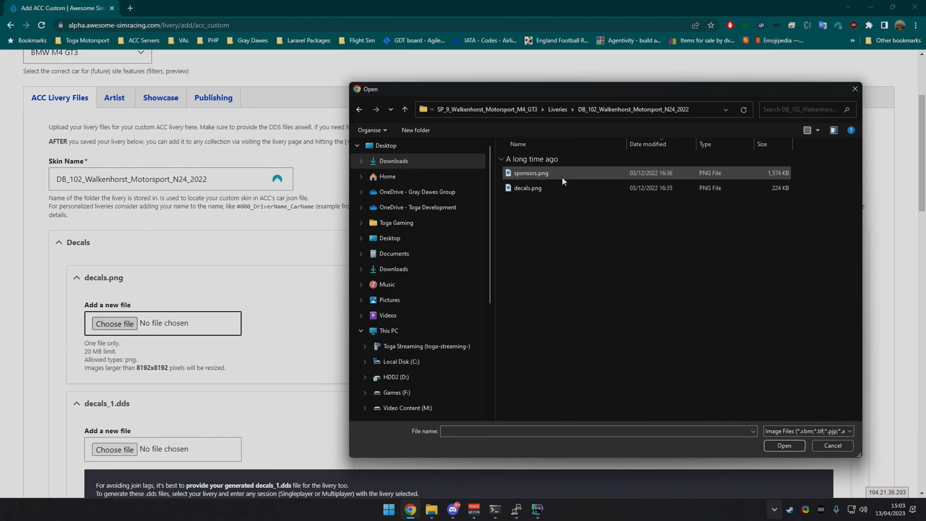
{"action": "left_click", "coordinate": [526, 188]}
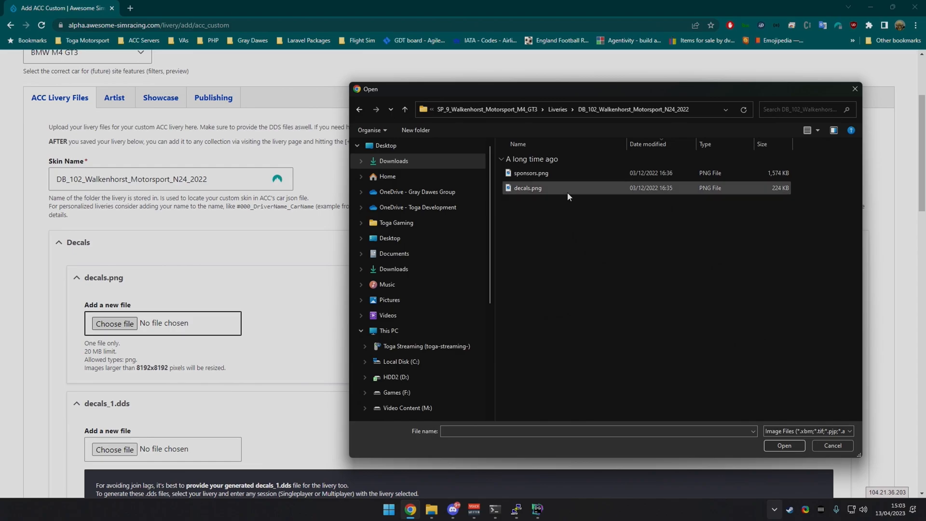
{"action": "double_click", "coordinate": [528, 188]}
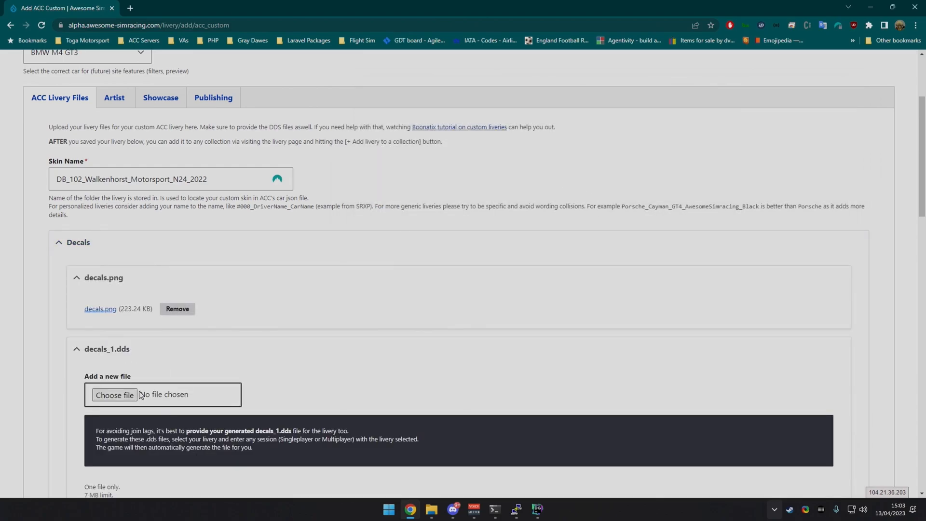
Attach decals_1.dds and decals.json to the Decals part of the livery
{"action": "left_click", "coordinate": [114, 394]}
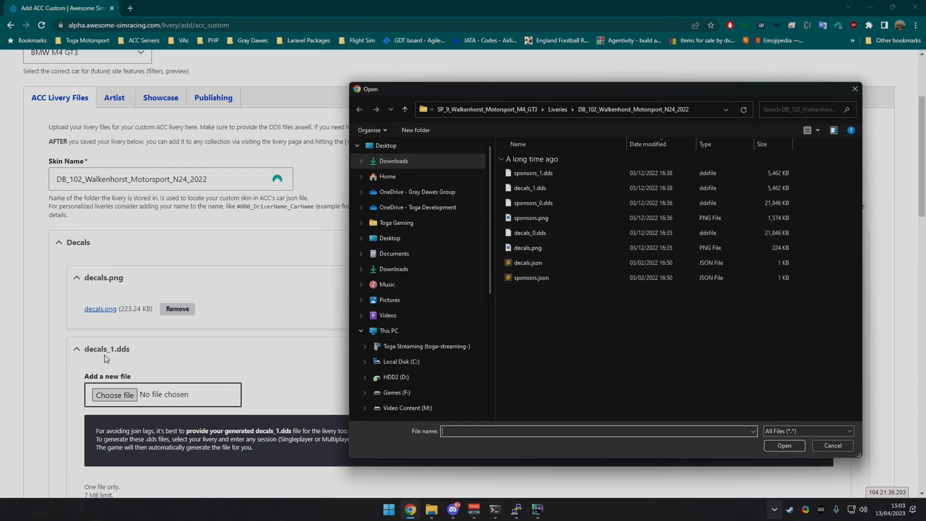
{"action": "left_click", "coordinate": [529, 188]}
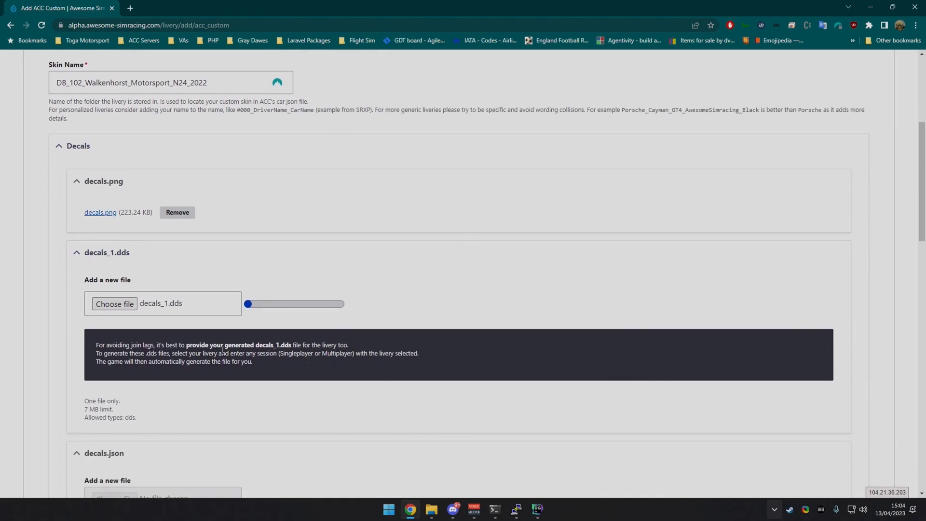
{"action": "scroll", "scroll_direction": "down", "scroll_amount": 3}
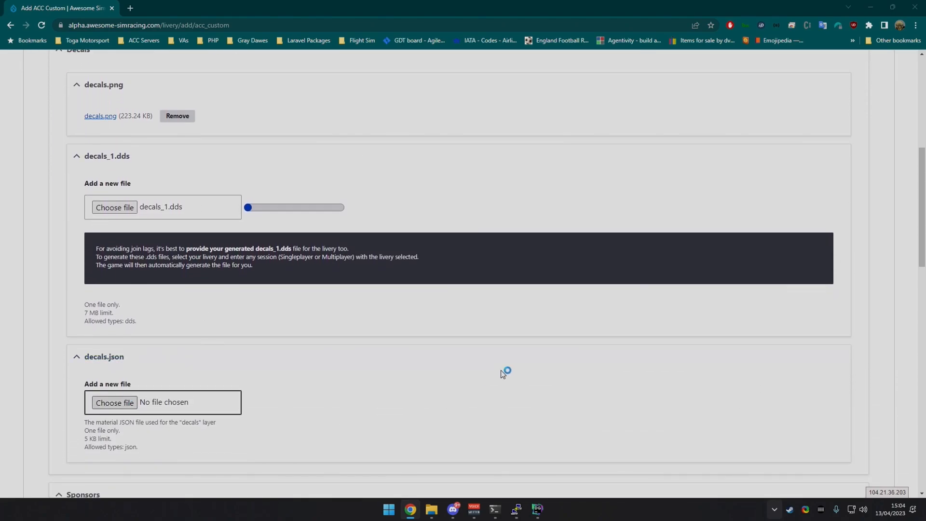
{"action": "left_click", "coordinate": [114, 403]}
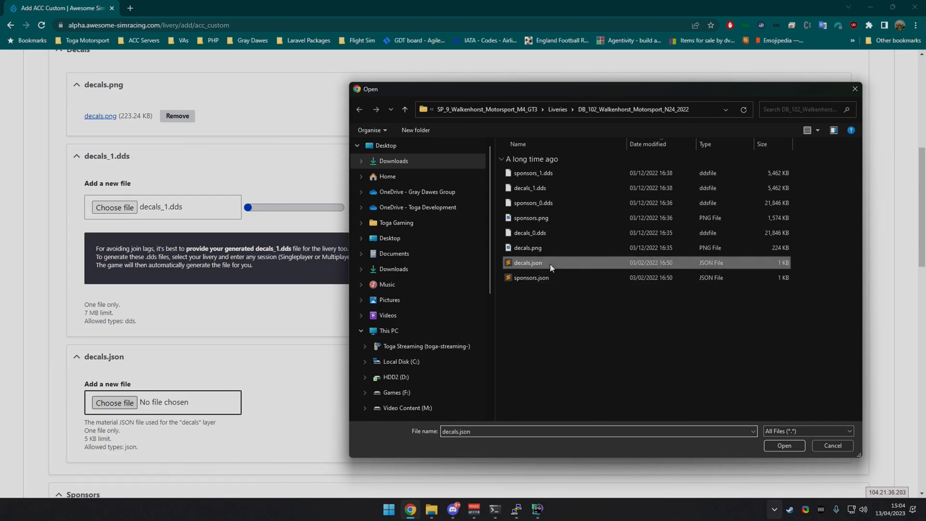
{"action": "left_click", "coordinate": [784, 446]}
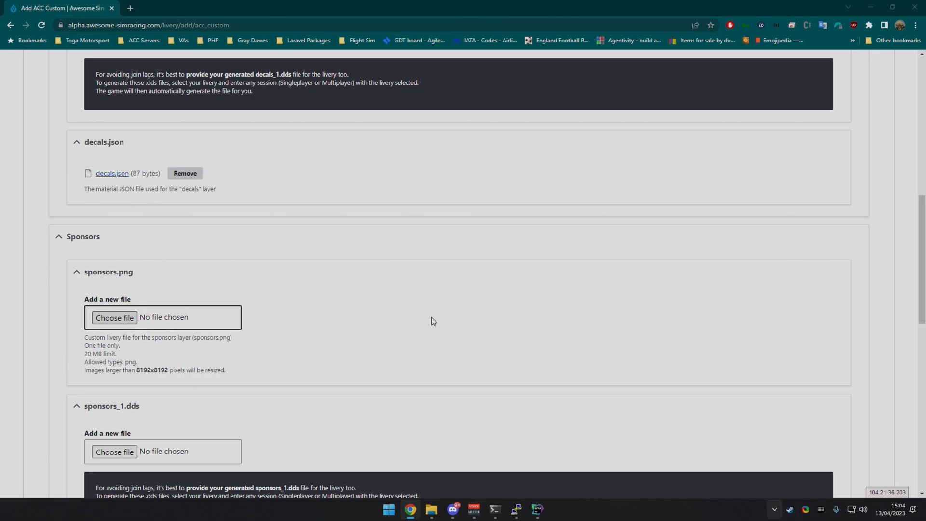
Attach sponsors.png, sponsors_1.dds and sponsors.json to the Sponsors part of the livery
{"action": "left_click", "coordinate": [114, 317]}
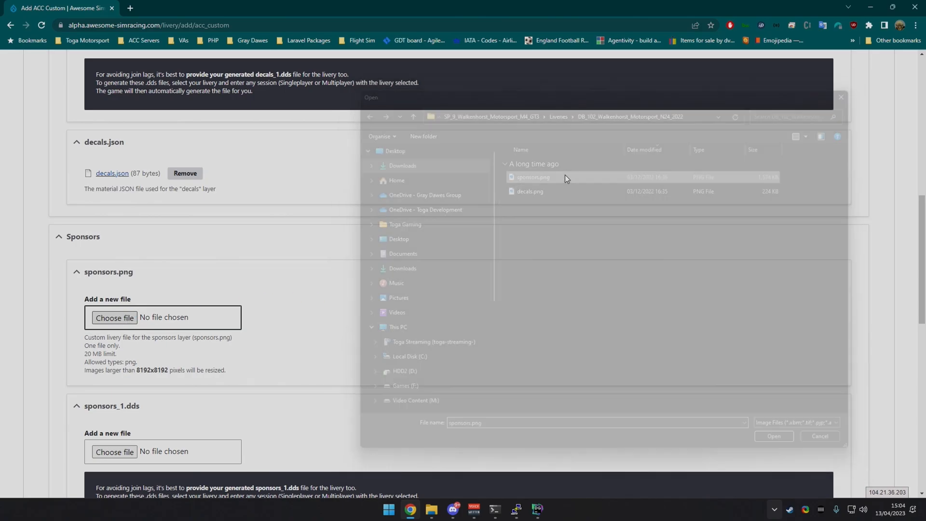
{"action": "left_click", "coordinate": [774, 436]}
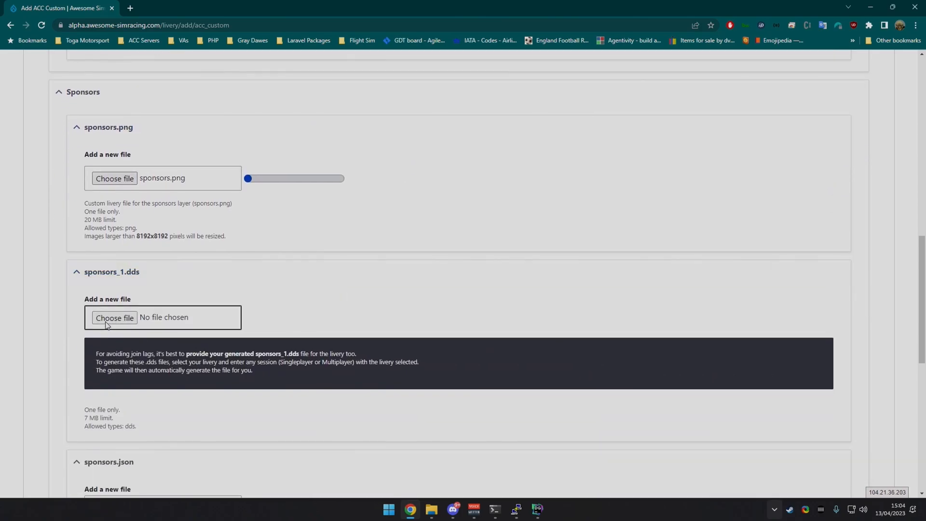
{"action": "left_click", "coordinate": [113, 318]}
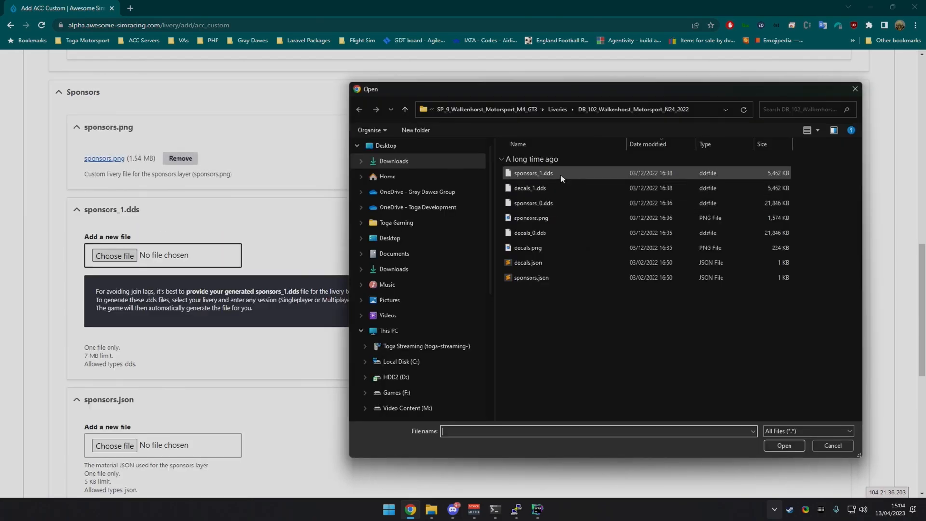
{"action": "double_click", "coordinate": [532, 173]}
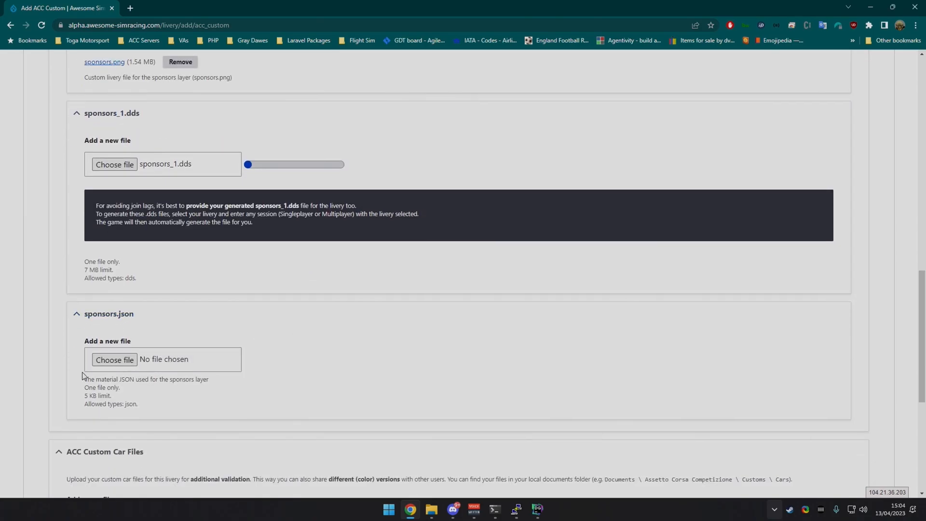
{"action": "left_click", "coordinate": [114, 359]}
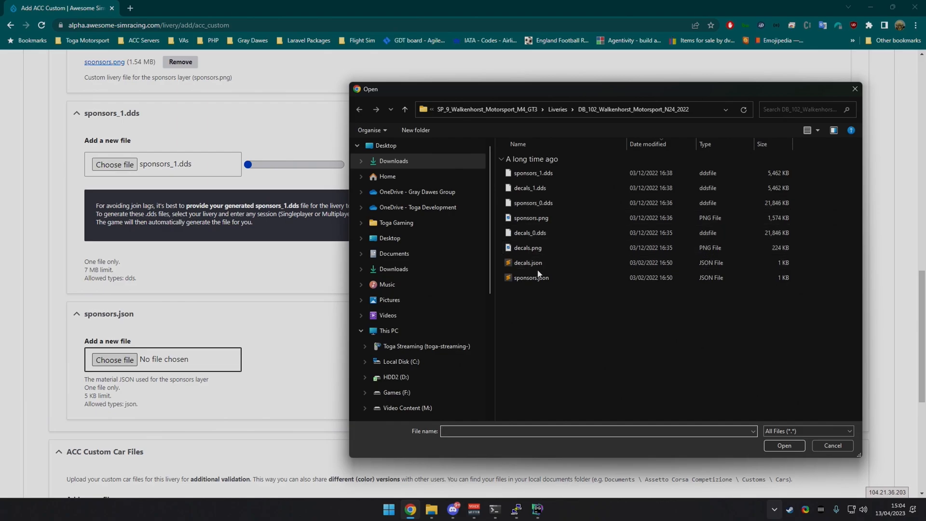
{"action": "double_click", "coordinate": [527, 278]}
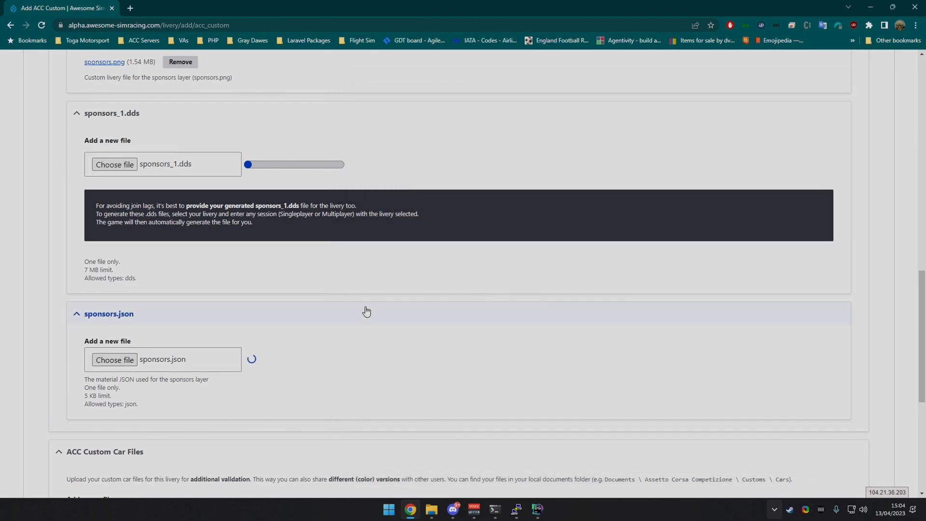
{"action": "scroll", "scroll_direction": "down", "scroll_amount": 3}
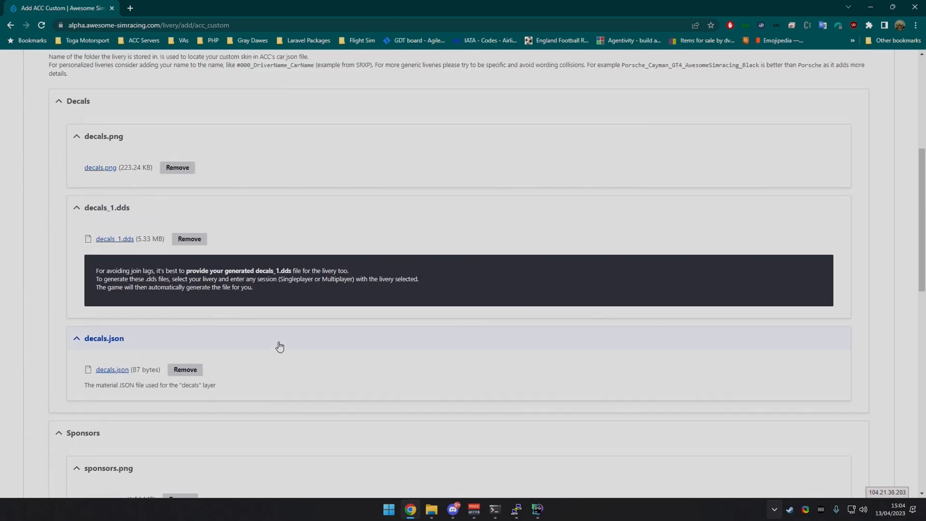
Set the Artist type to Myself in the artist details
{"action": "left_click", "coordinate": [113, 242]}
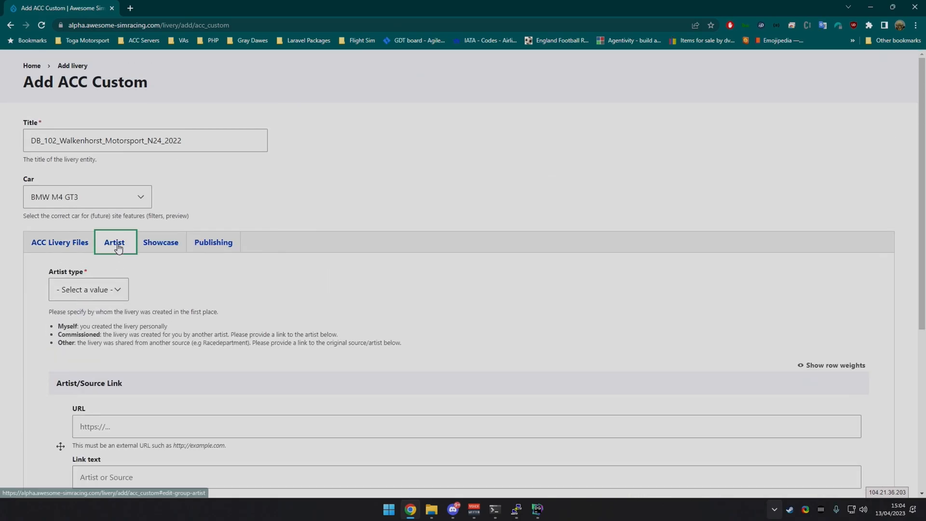
{"action": "left_click", "coordinate": [88, 289]}
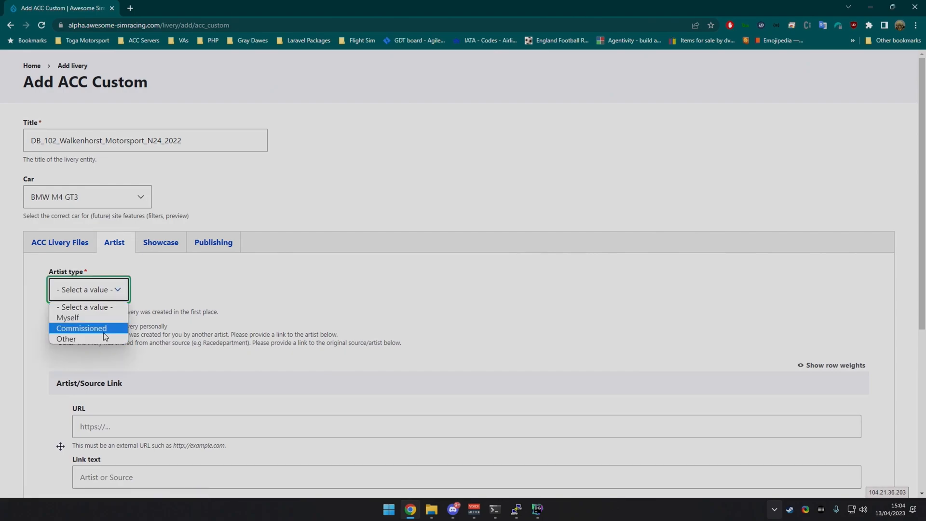
{"action": "left_click", "coordinate": [67, 317]}
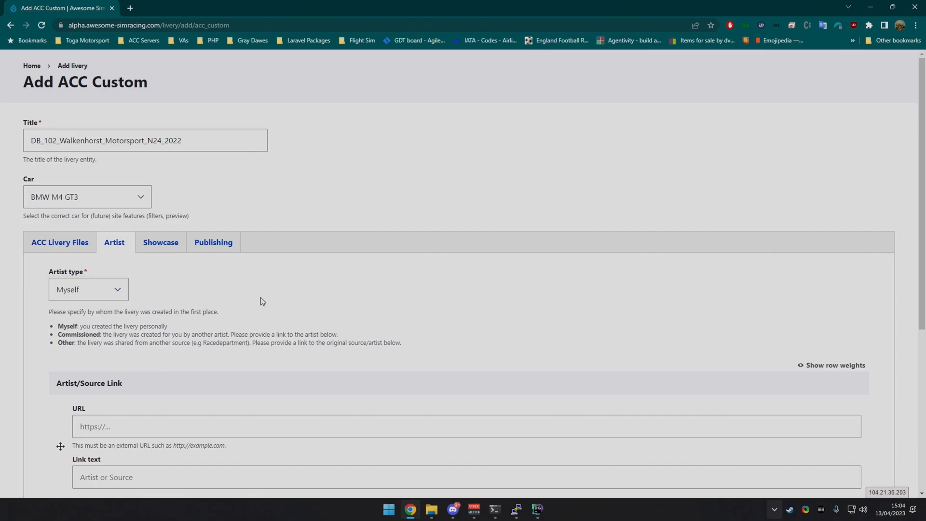
Leave the showcase set to Hide with no media and save the new livery
{"action": "scroll", "scroll_direction": "down", "scroll_amount": 3}
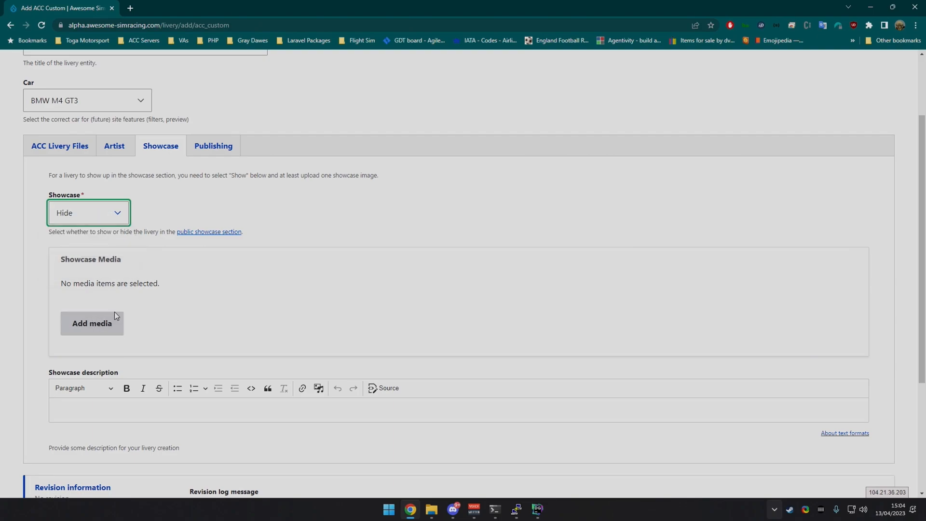
{"action": "mouse_move", "coordinate": [185, 285]}
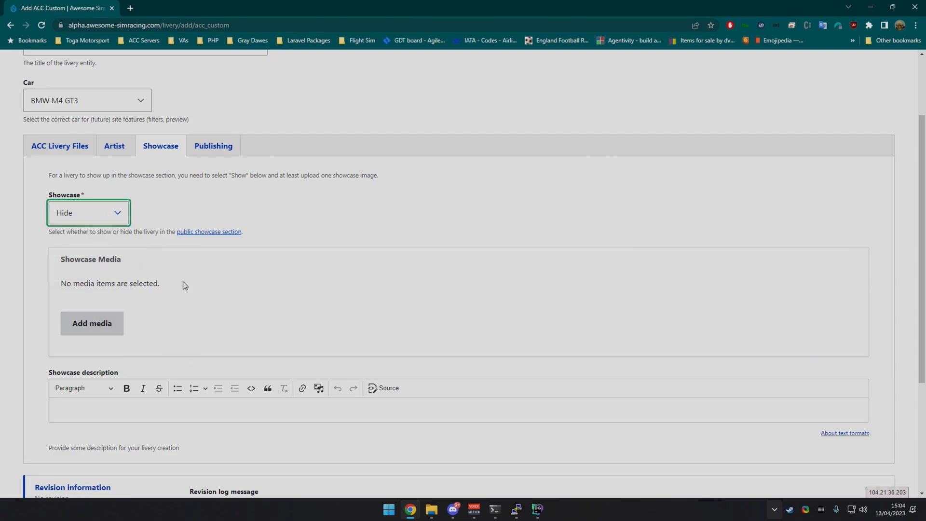
{"action": "mouse_move", "coordinate": [173, 320]}
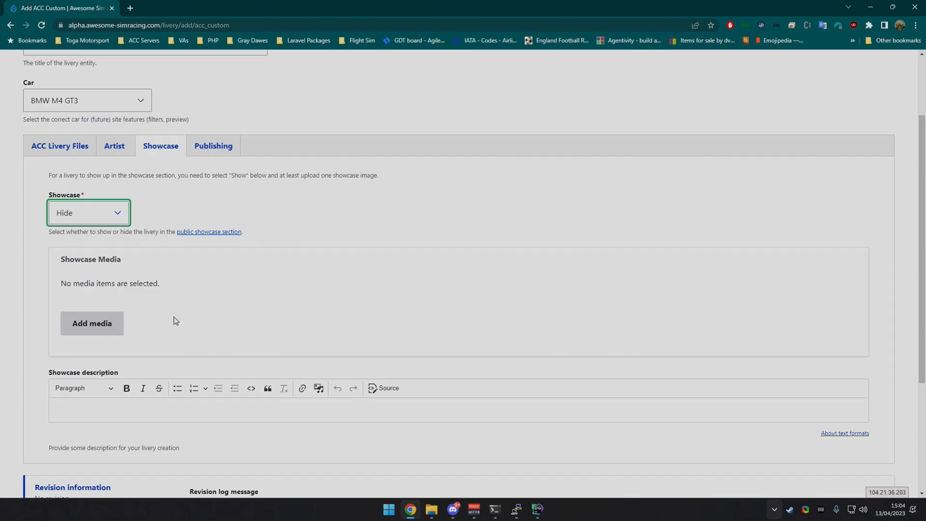
{"action": "scroll", "scroll_direction": "down", "scroll_amount": 3}
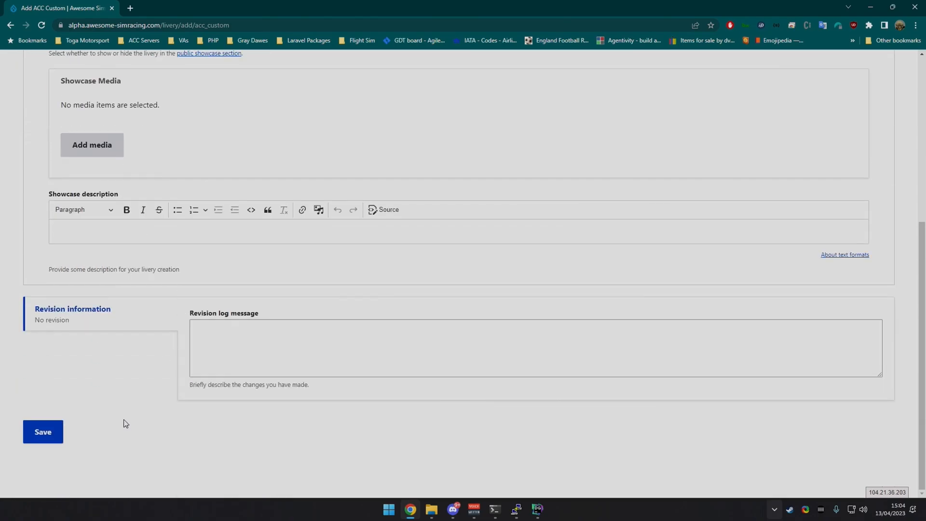
{"action": "mouse_move", "coordinate": [77, 423]}
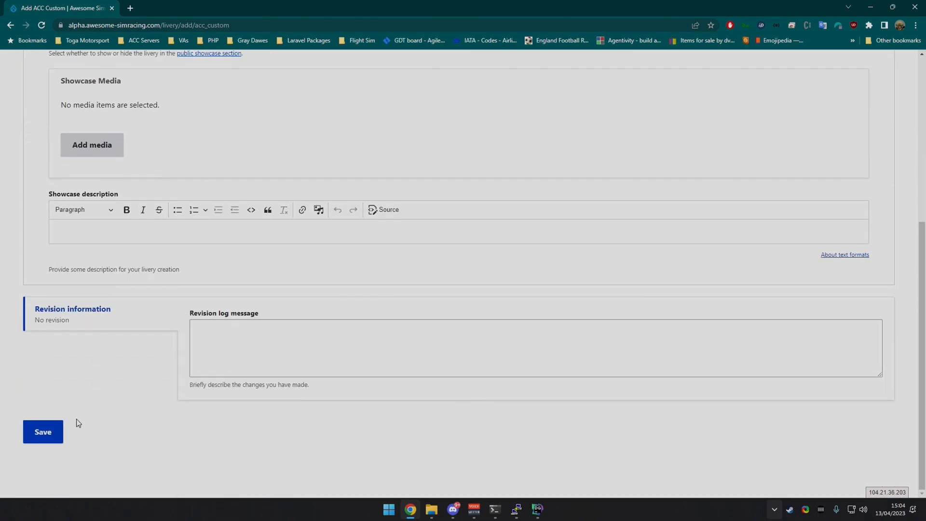
{"action": "left_click", "coordinate": [43, 432]}
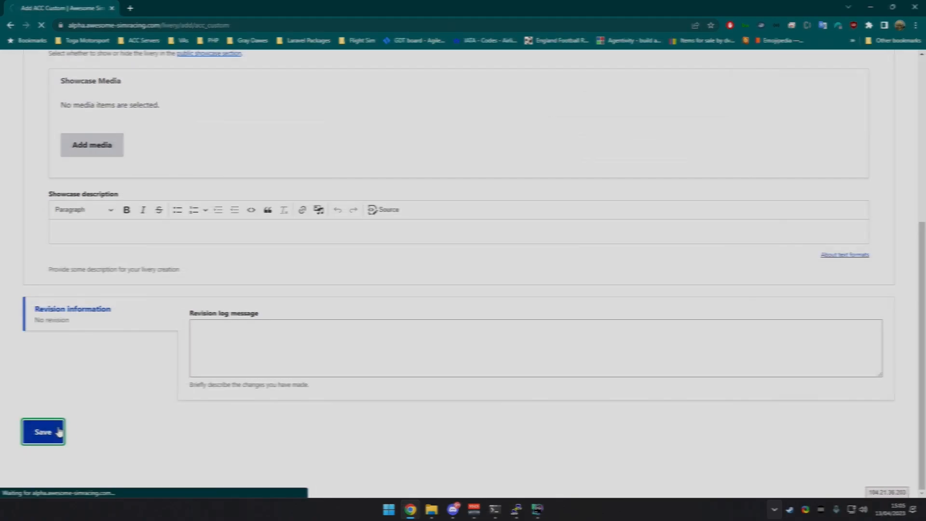
From My liveries, go to DB_102_Walkenhorst_Motorsport_N24_2022 and start adding it to another collection
{"action": "left_click", "coordinate": [43, 431]}
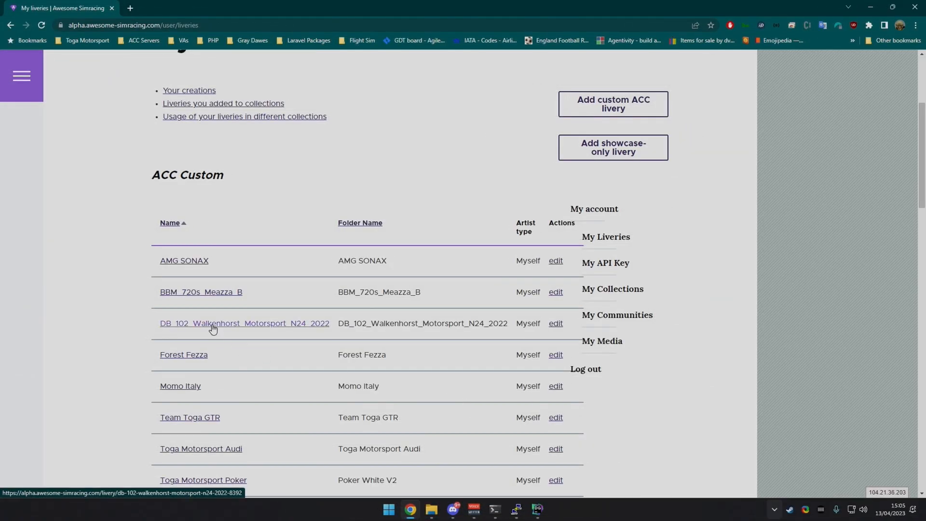
{"action": "left_click", "coordinate": [244, 324]}
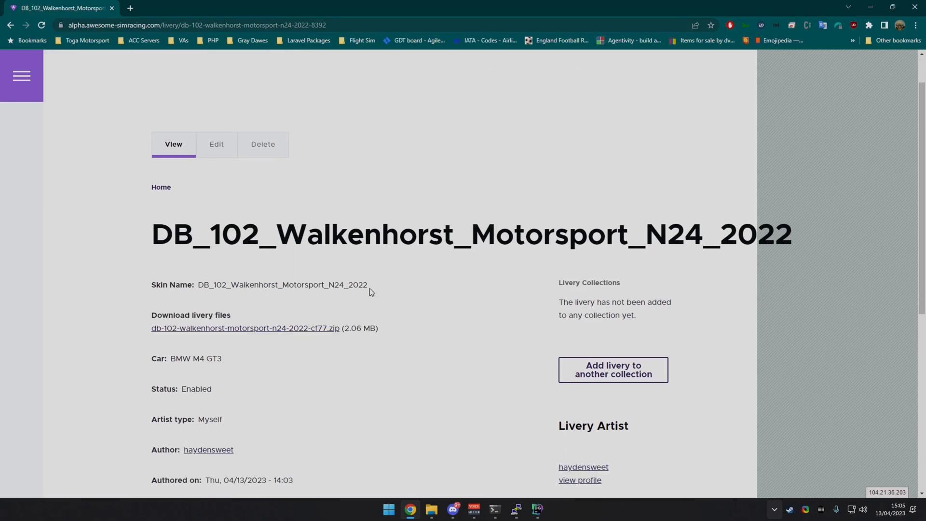
{"action": "mouse_move", "coordinate": [240, 227]}
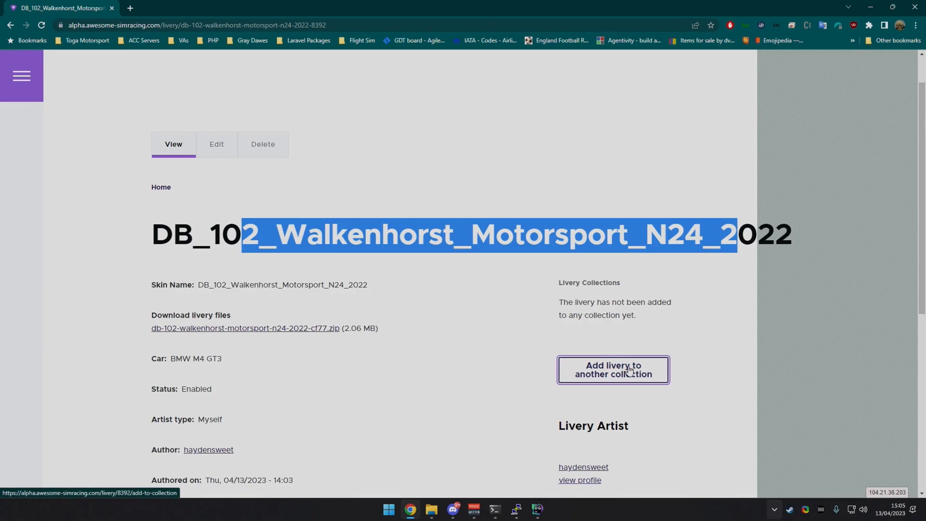
{"action": "left_click", "coordinate": [613, 369]}
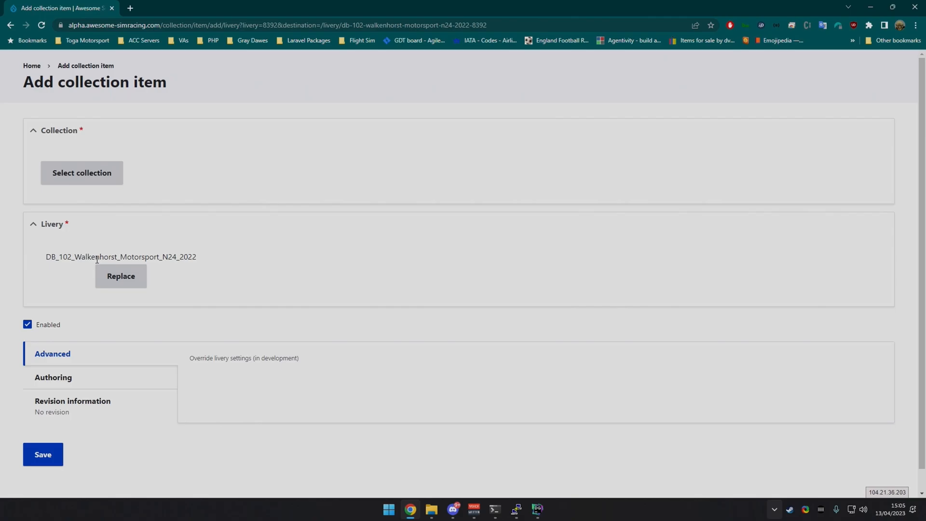
Filter collections by 'Gen' and choose General Liveries (Toga Motorsport) for this livery
{"action": "left_click", "coordinate": [81, 173]}
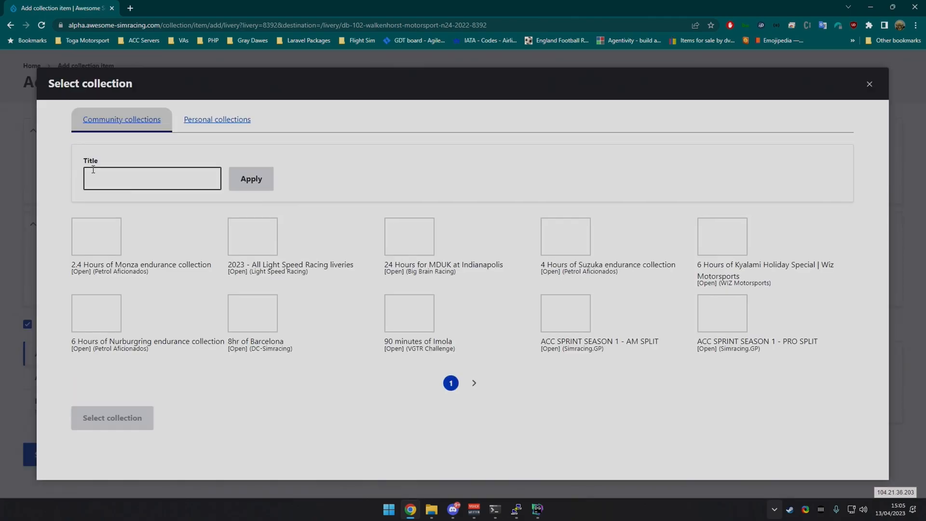
{"action": "left_click", "coordinate": [151, 178]}
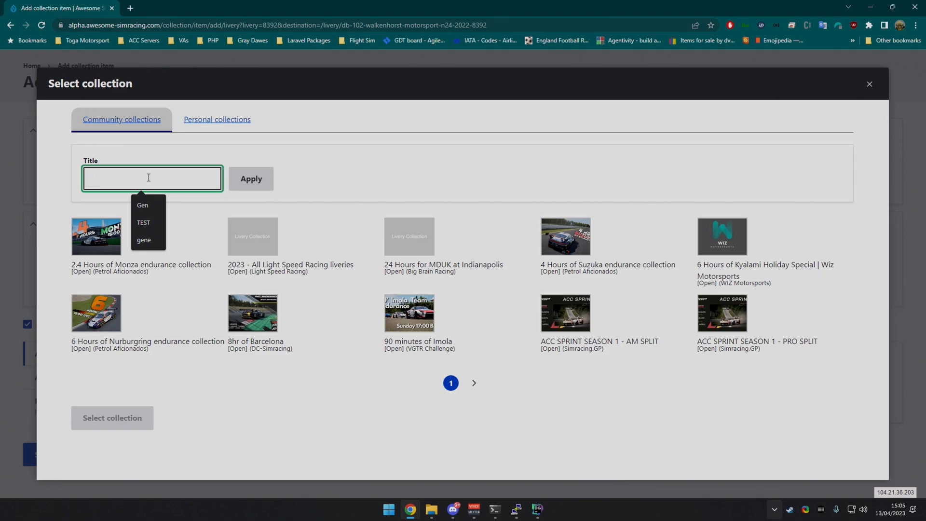
{"action": "type", "text": "General"}
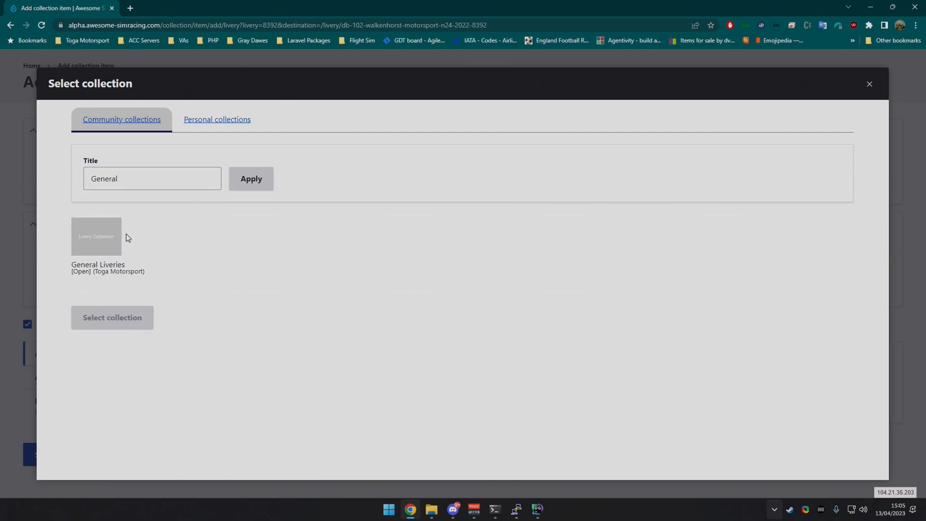
{"action": "left_click", "coordinate": [97, 236]}
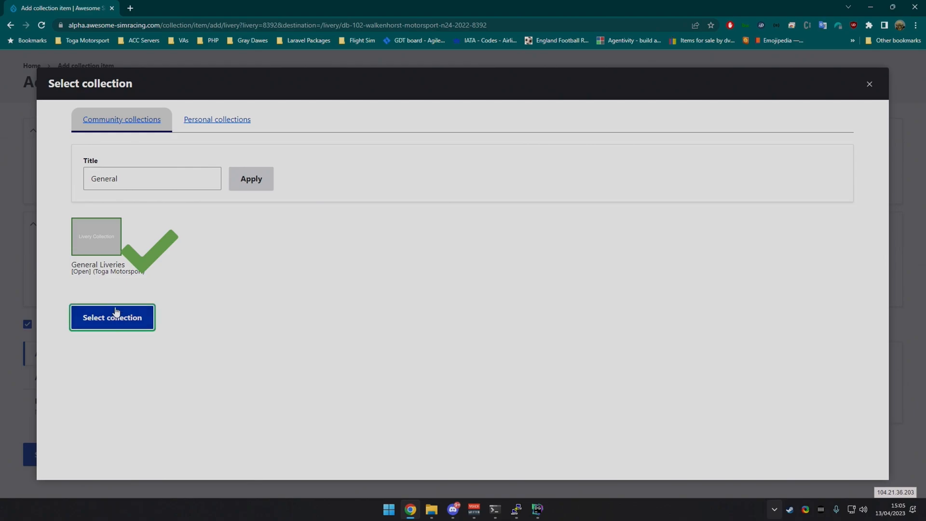
{"action": "left_click", "coordinate": [112, 318]}
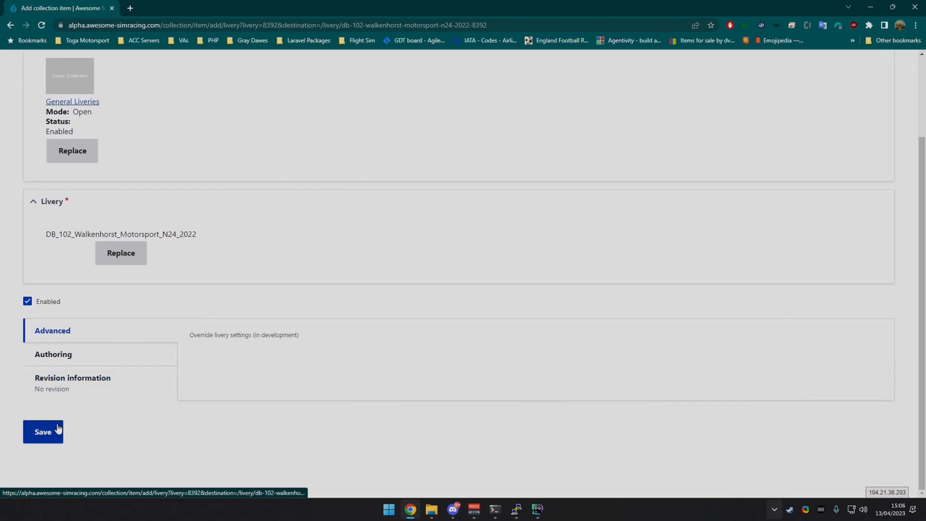
Save the livery into General Liveries and view the resulting collection item 11502
{"action": "left_click", "coordinate": [43, 431]}
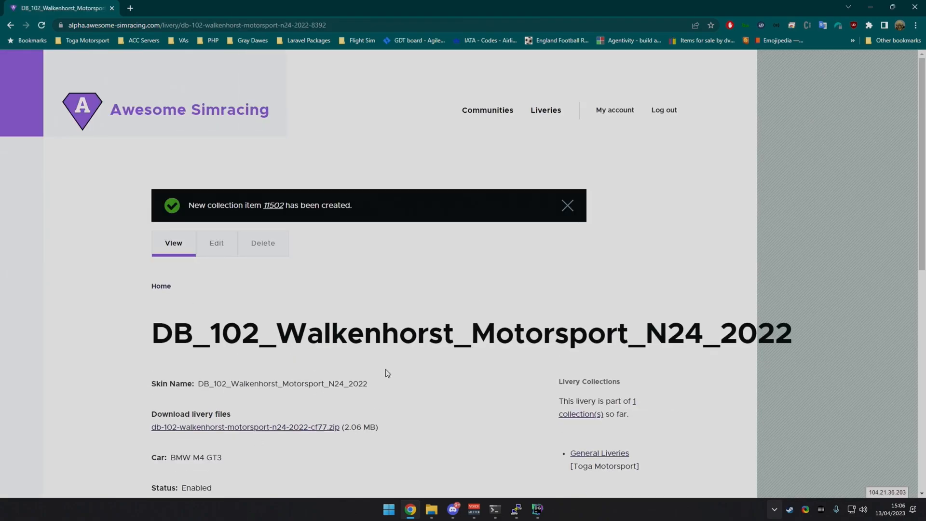
{"action": "left_click", "coordinate": [216, 244]}
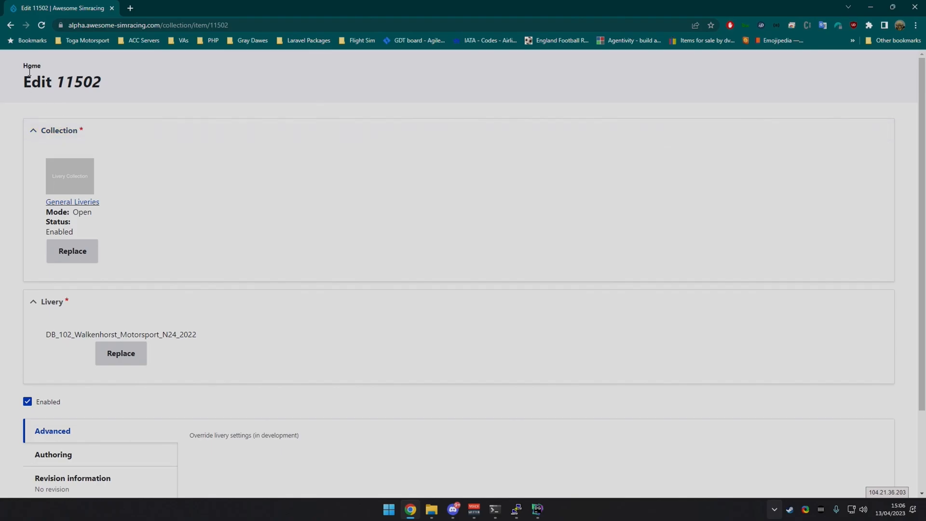
Return via Home and My account to the DB_102 livery page, now listing General Liveries
{"action": "left_click", "coordinate": [32, 65]}
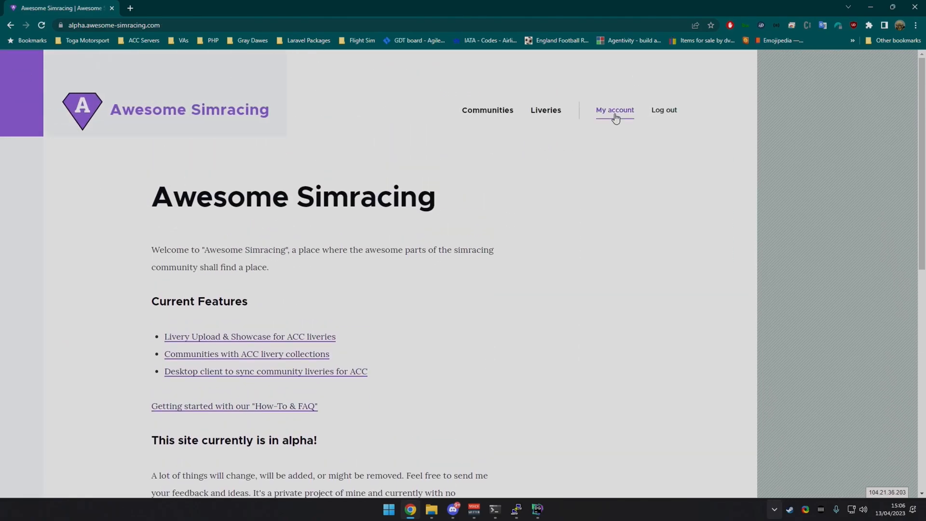
{"action": "left_click", "coordinate": [615, 111]}
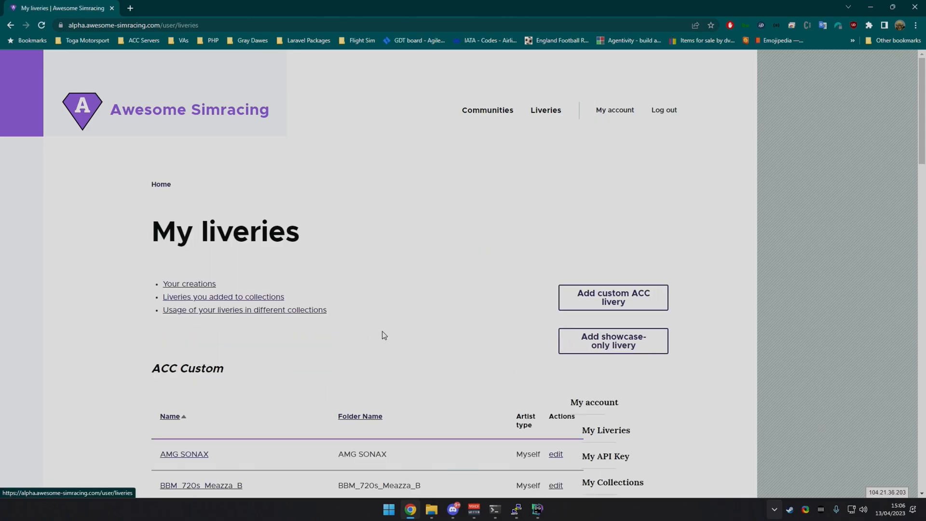
{"action": "scroll", "scroll_direction": "down", "scroll_amount": 3}
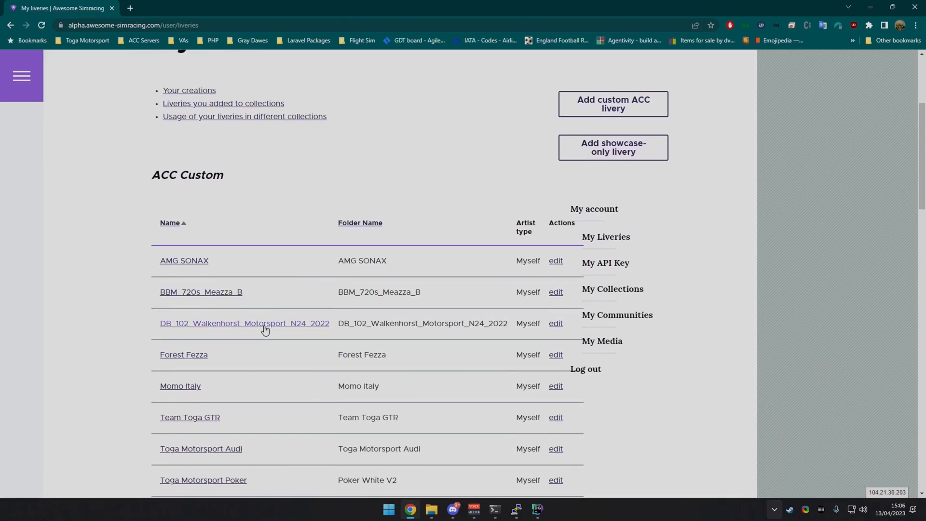
{"action": "left_click", "coordinate": [244, 323]}
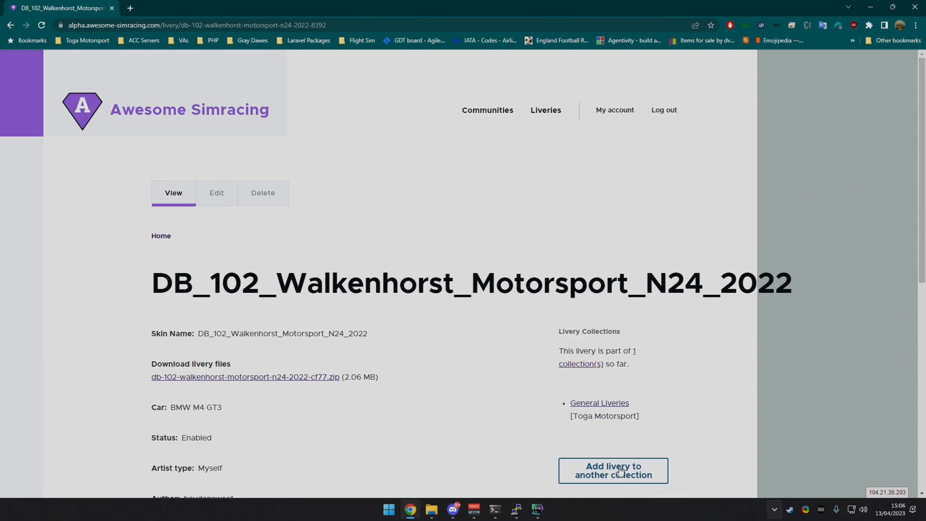
Start a second collection entry and choose the 2.4 Hours of Monza endurance collection
{"action": "left_click", "coordinate": [613, 470]}
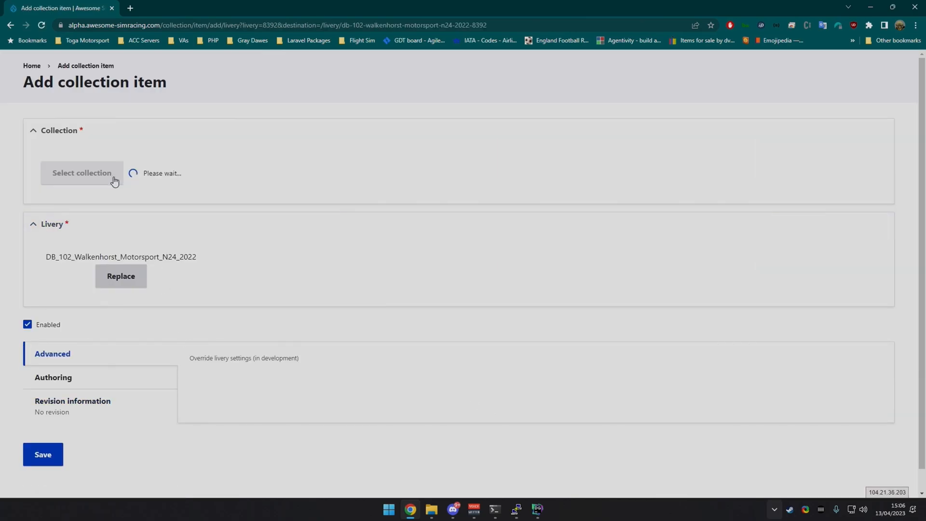
{"action": "left_click", "coordinate": [81, 173]}
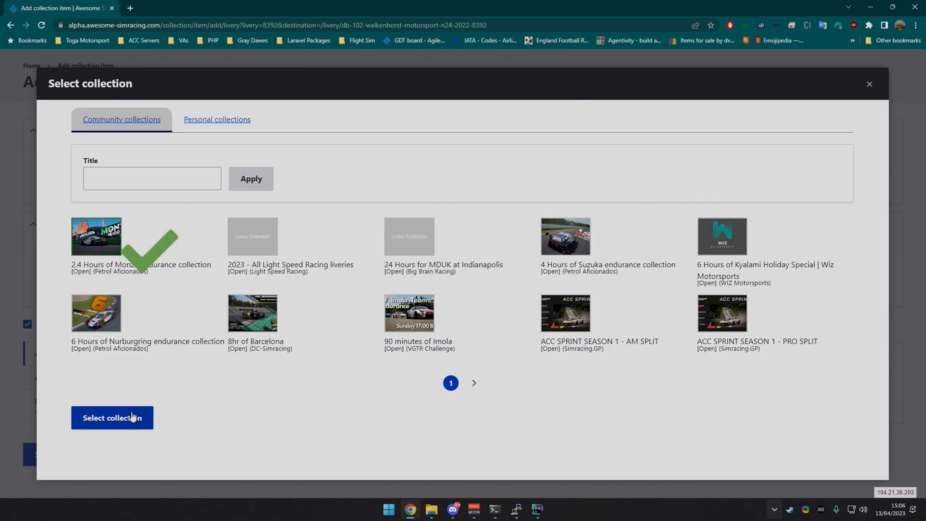
{"action": "left_click", "coordinate": [112, 421]}
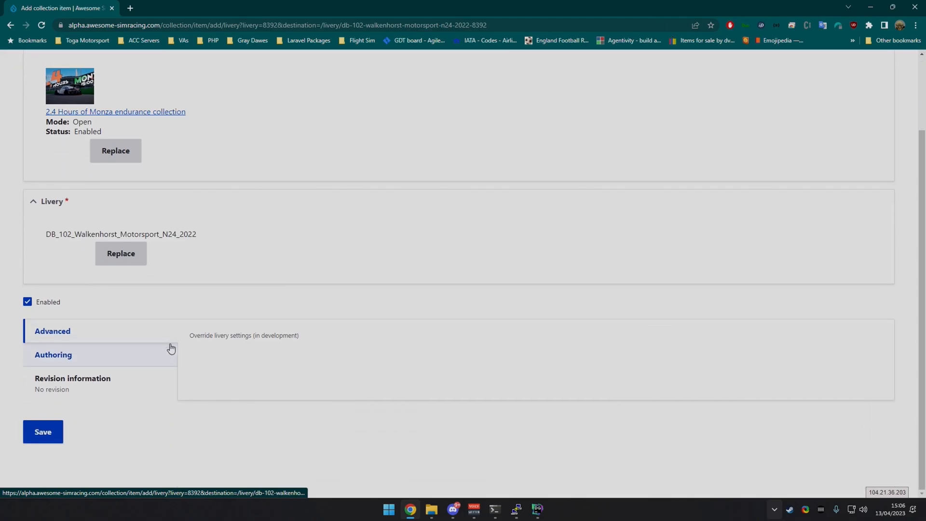